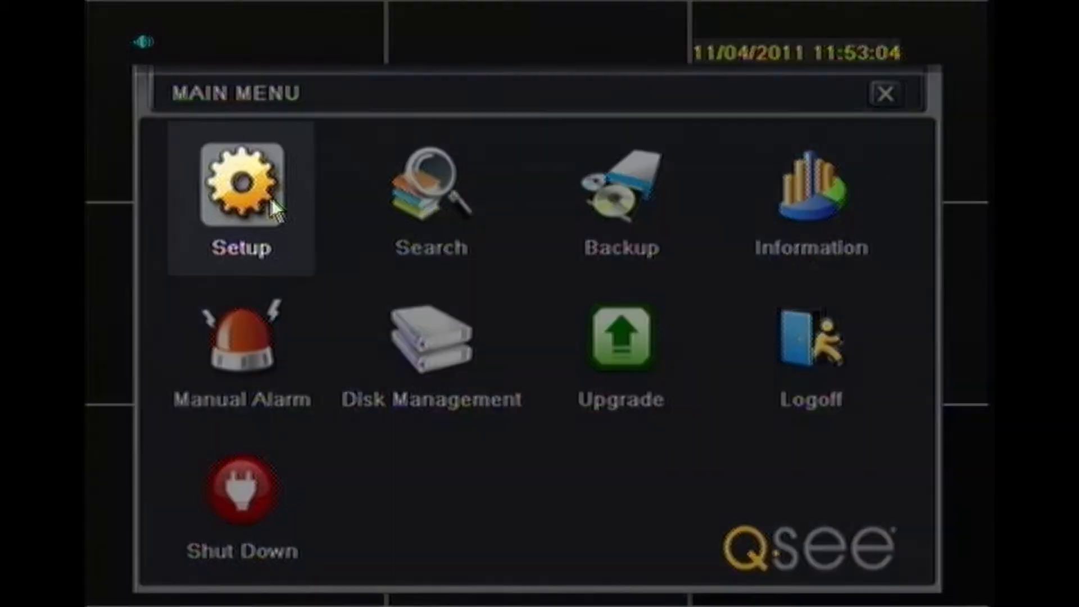
Step: View the DVR's Setup > Network page: HTTP port 81, server port 6081, IP 192.168.001.100
left_click(240, 182)
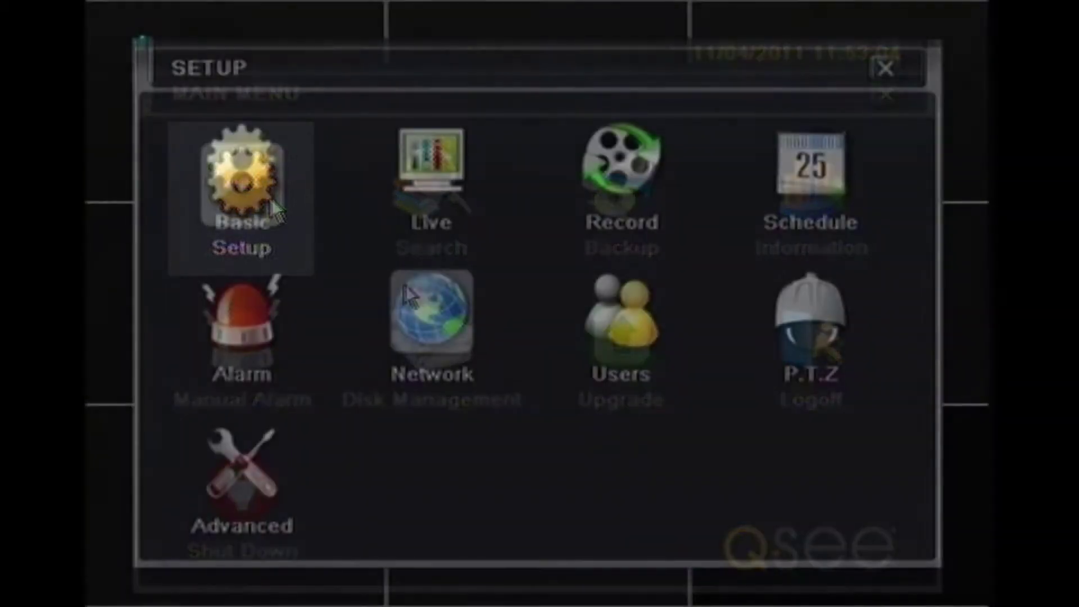
left_click(432, 323)
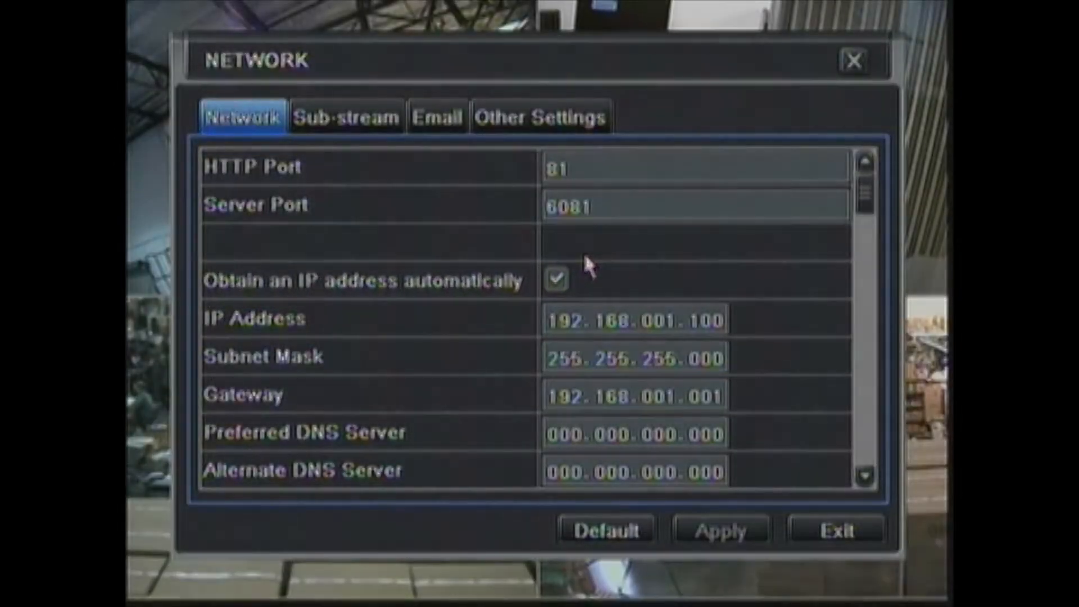
left_click(835, 530)
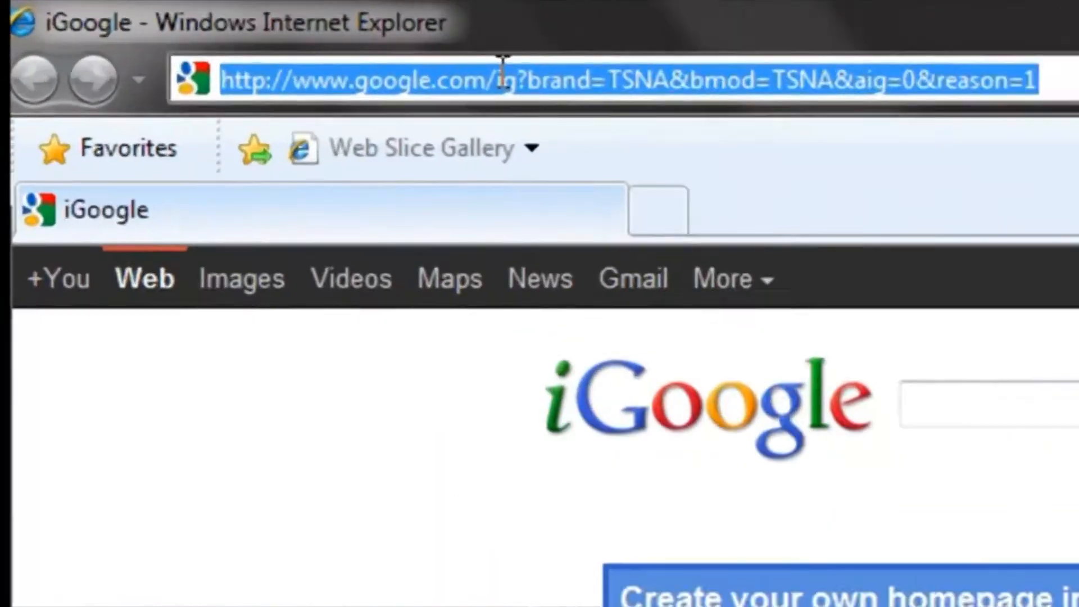
Step: Load the router's admin page at 192.168.1.254 in Internet Explorer
type("192.")
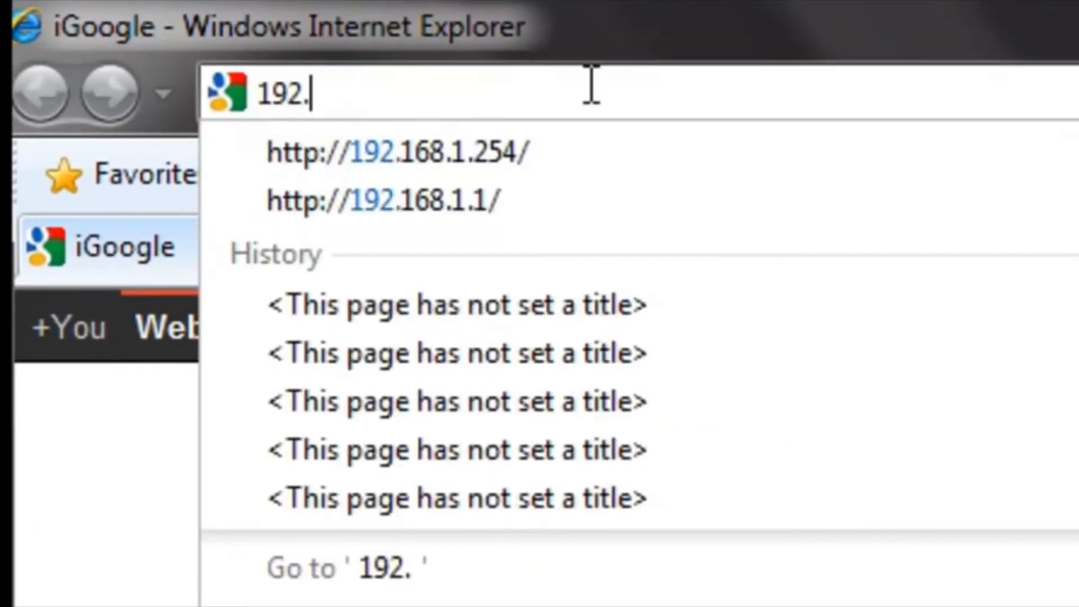
type("168.1.2")
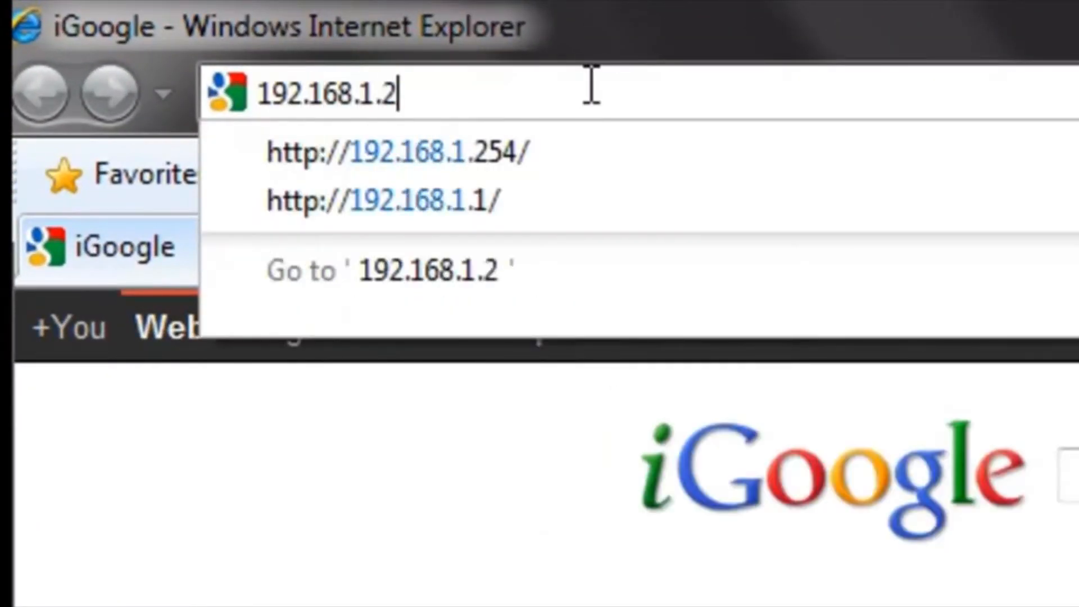
left_click(397, 152)
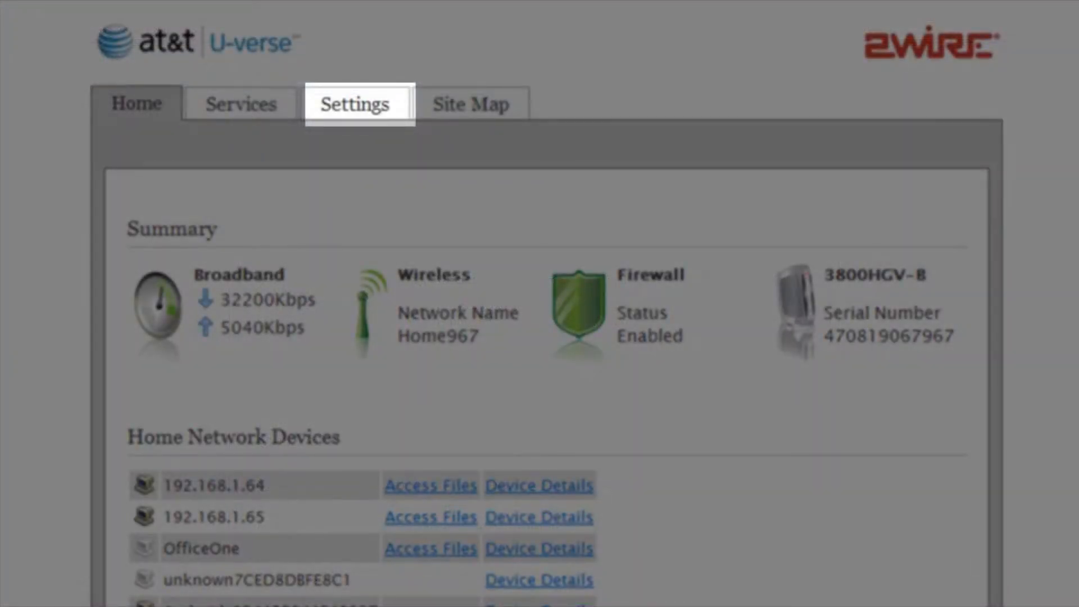
Step: Navigate the router admin to Settings > Firewall > Applications, Pinholes and DMZ
left_click(353, 104)
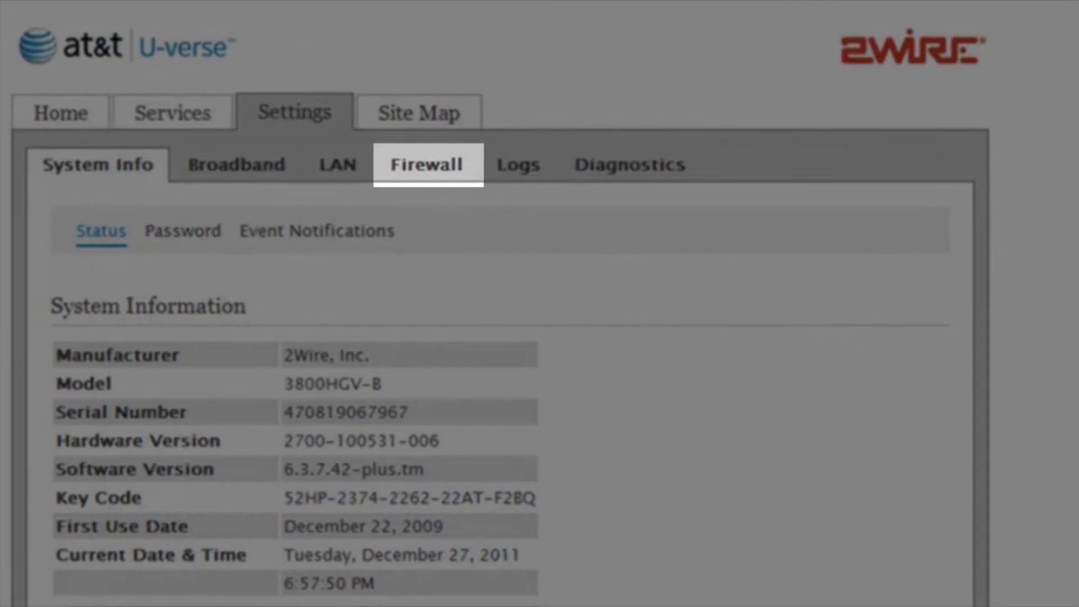
left_click(426, 164)
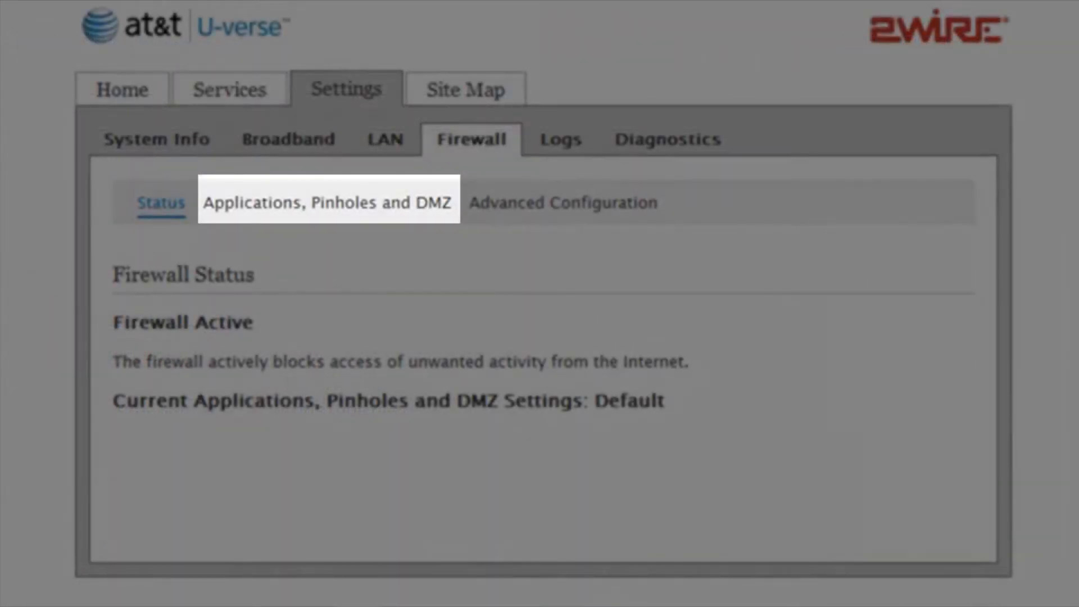
left_click(328, 201)
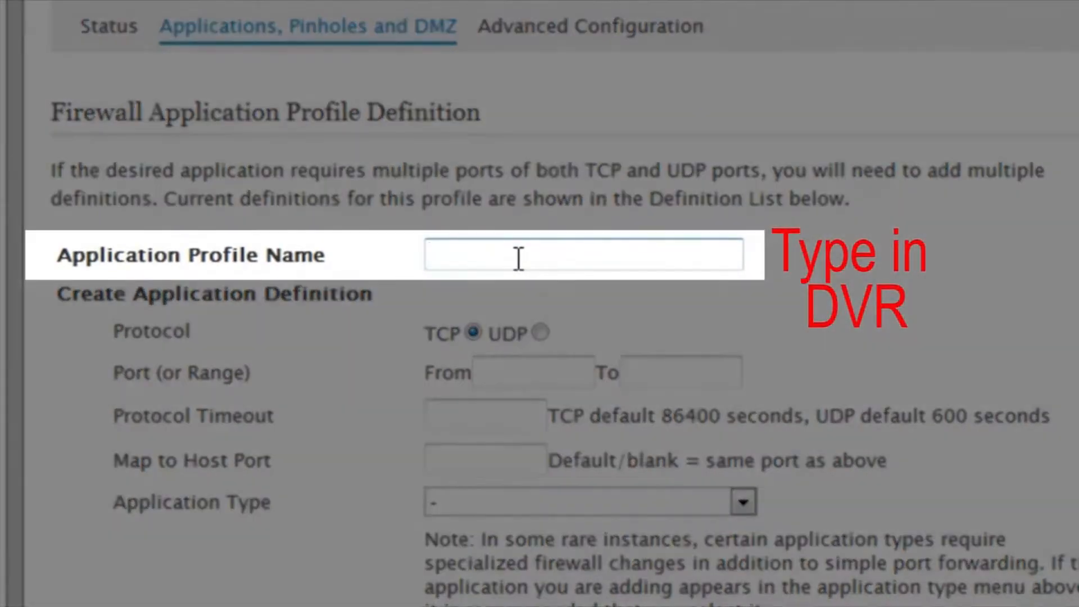
Step: Add a 'DVR' profile forwarding TCP port 80, timeout 86400, to the list
type("DVR")
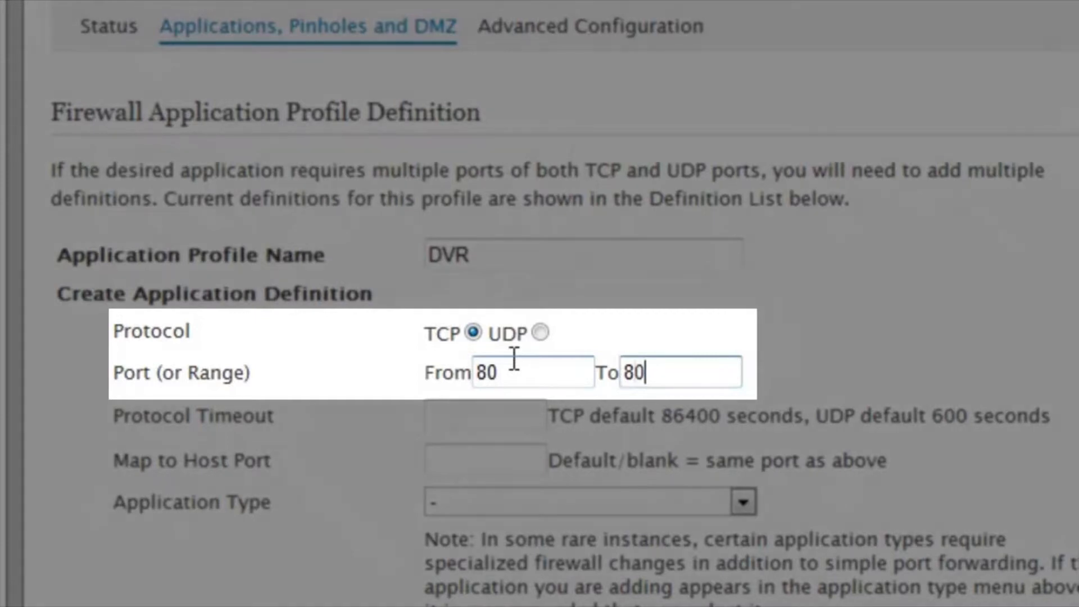
left_click(485, 414)
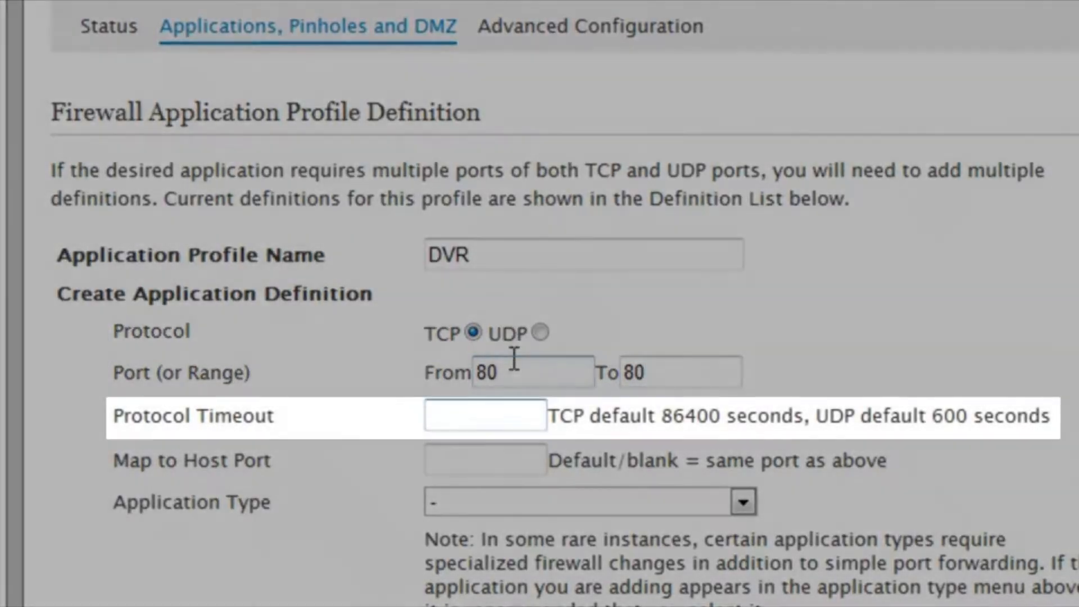
type("86400")
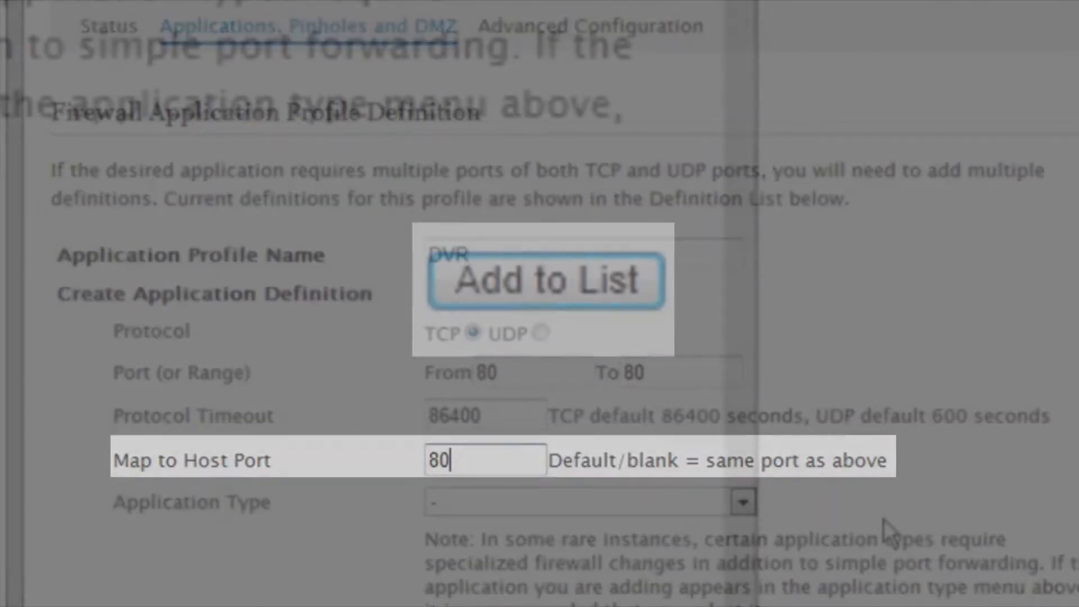
left_click(543, 280)
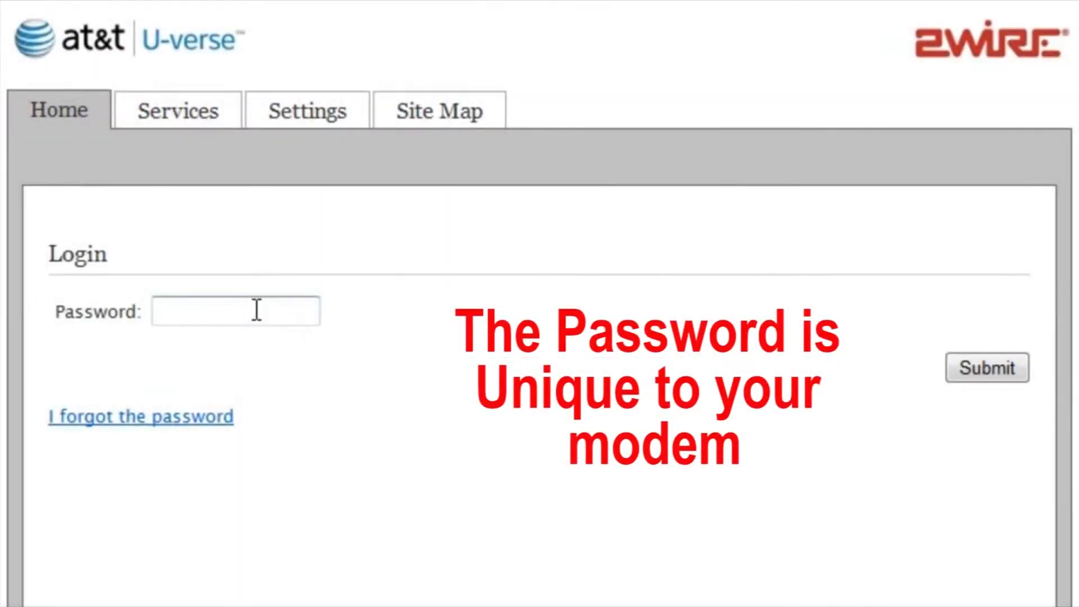
Step: Log in with the modem password and go back to the previous page
type("•")
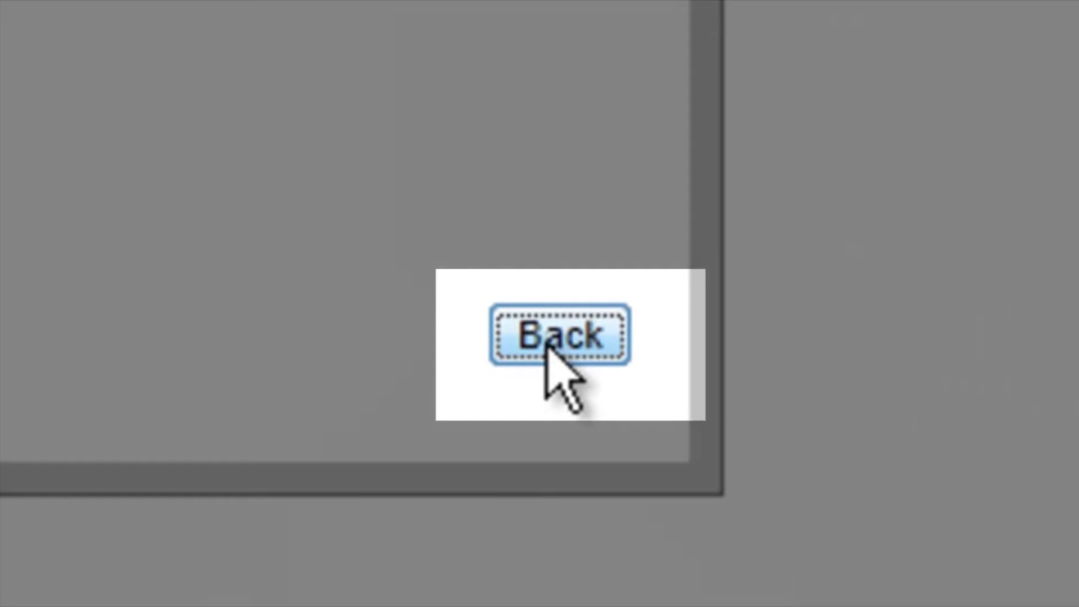
left_click(558, 334)
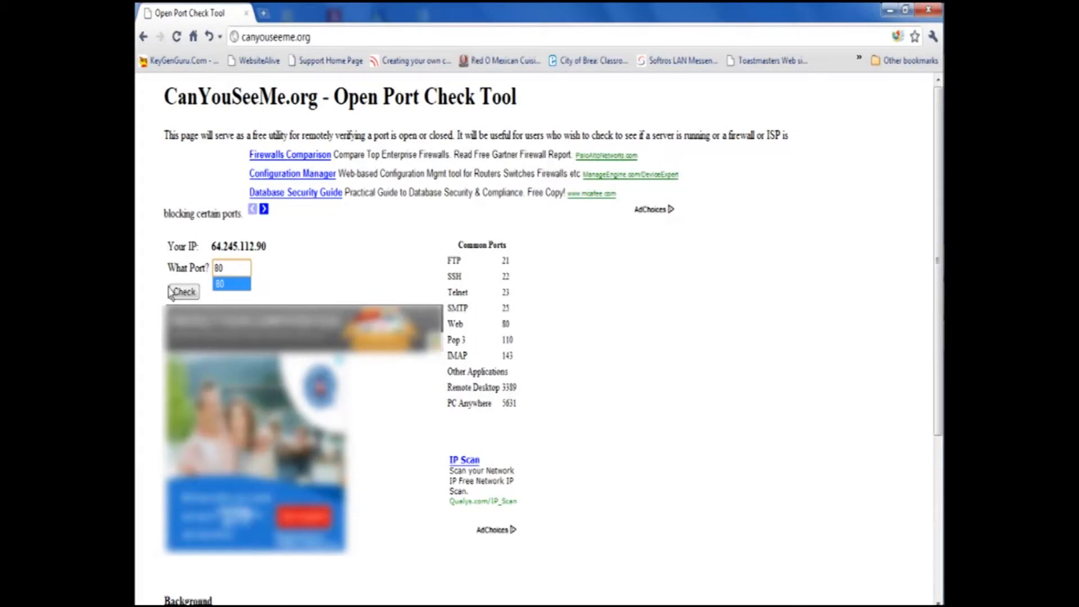
Step: Check whether port 80 is open on CanYouSeeMe.org
left_click(182, 291)
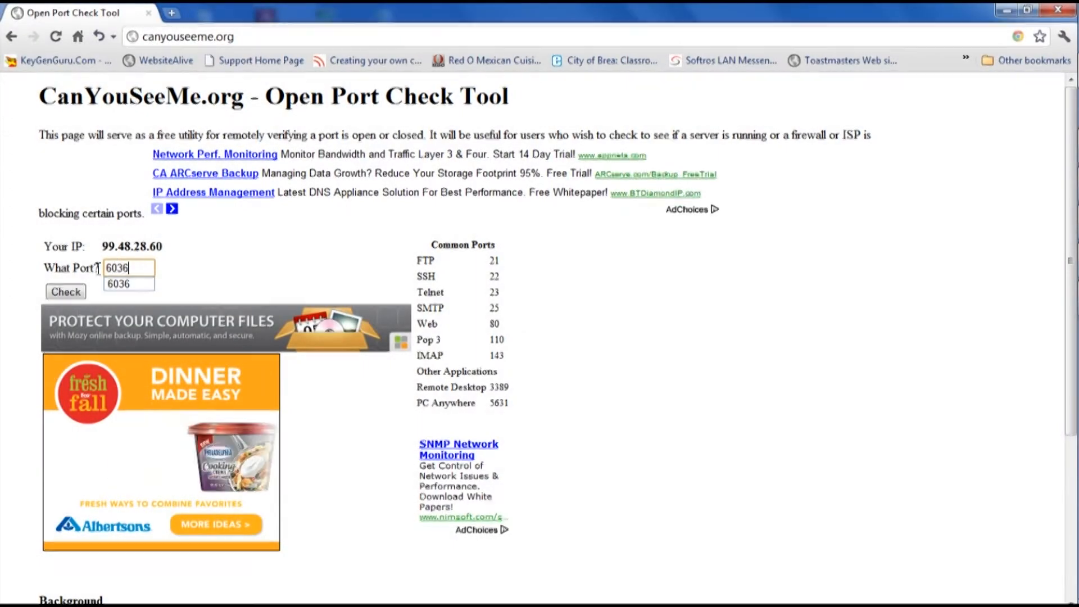
Step: Pick the previously used port 6036 and check whether it is open
left_click(65, 291)
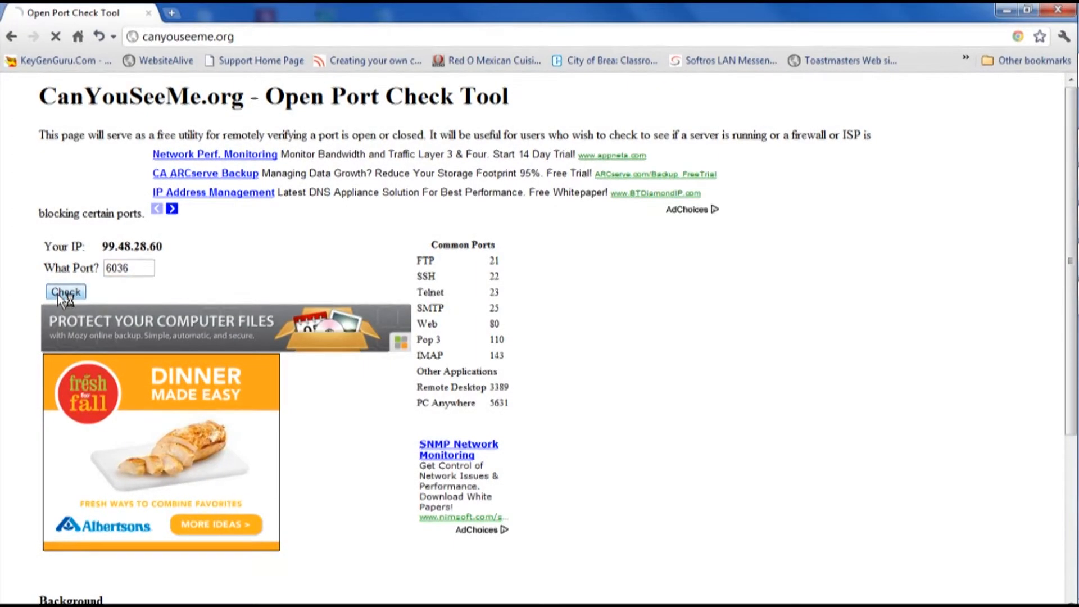
left_click(66, 292)
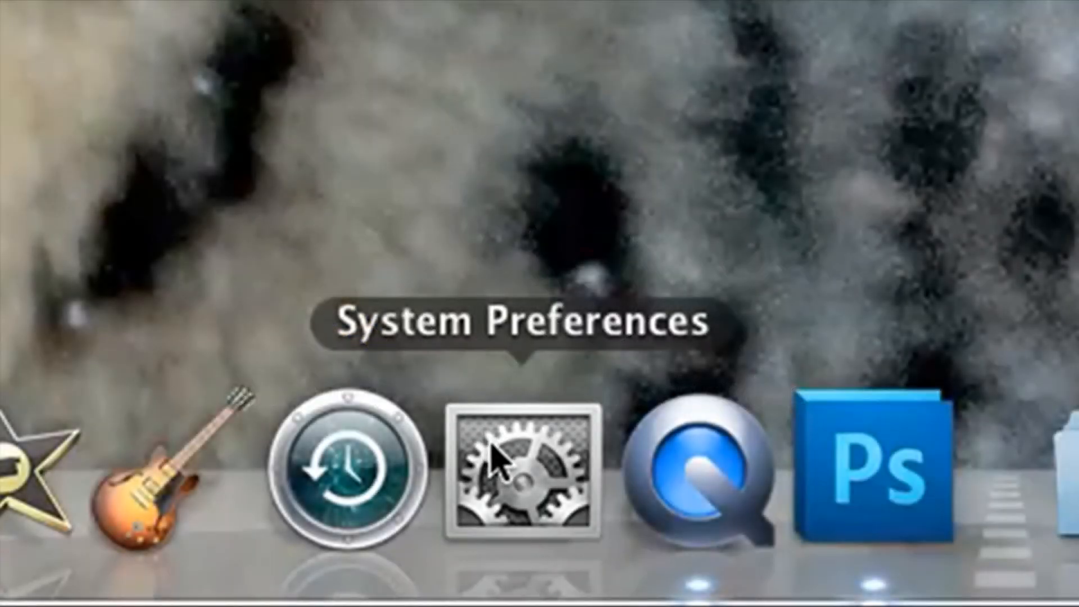
Step: Show Ethernet's advanced DNS settings: servers 192.168.1.10 and 208.67.222.222, domain dps.local
left_click(514, 473)
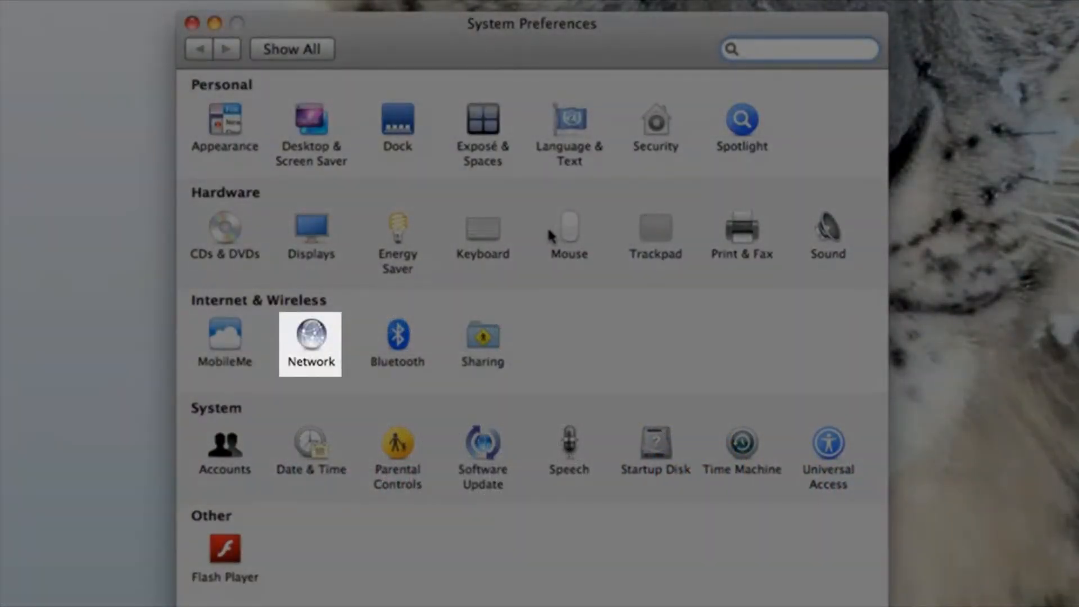
double_click(309, 343)
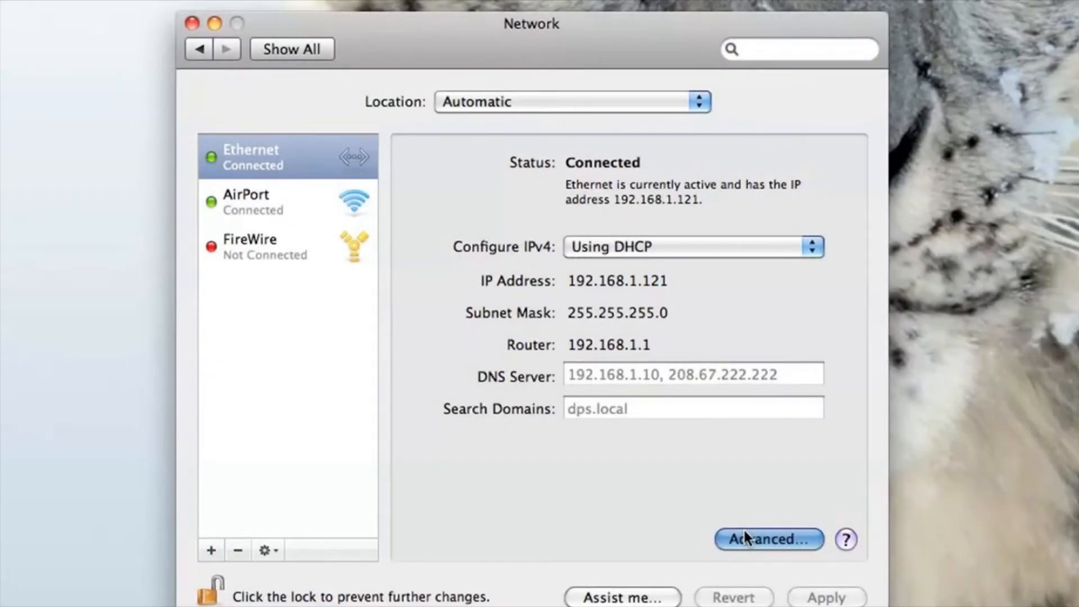
left_click(768, 539)
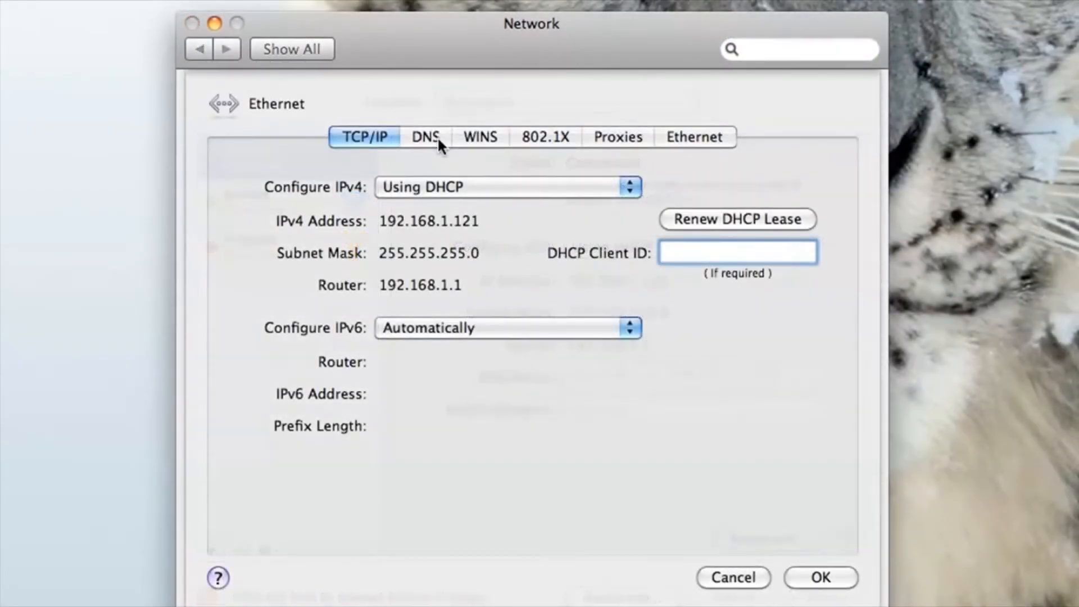
left_click(426, 136)
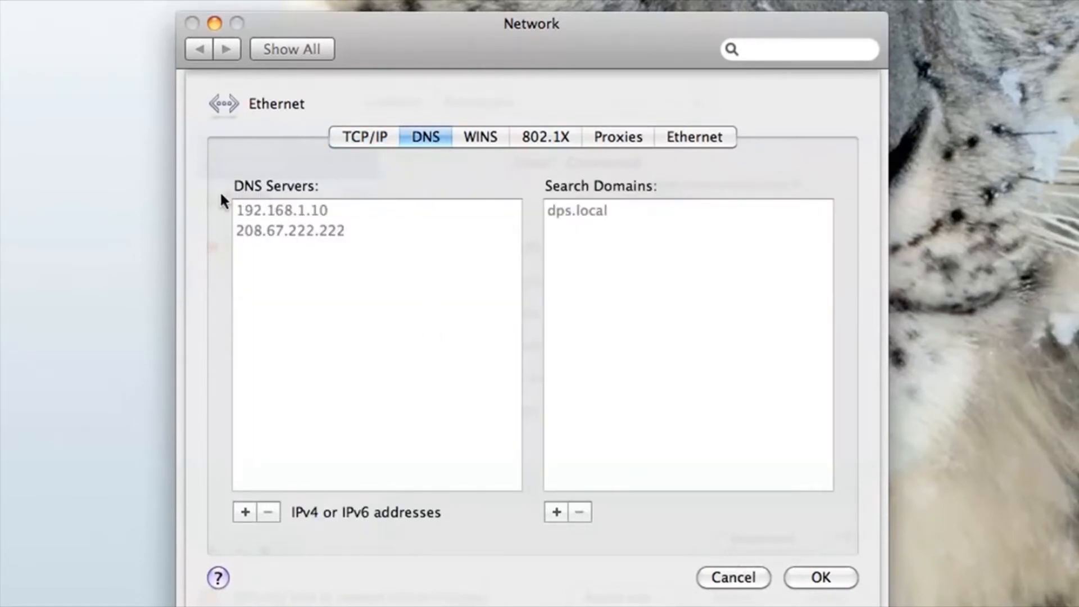
mouse_move(658, 224)
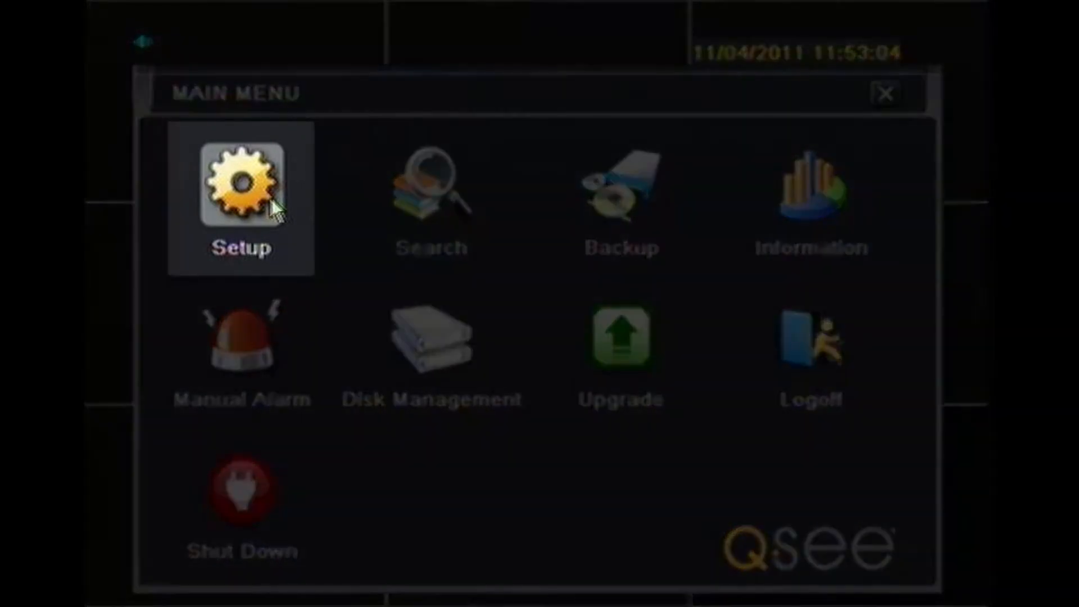
Step: Enter the DVR Main Menu's Setup options and its Network section
left_click(241, 182)
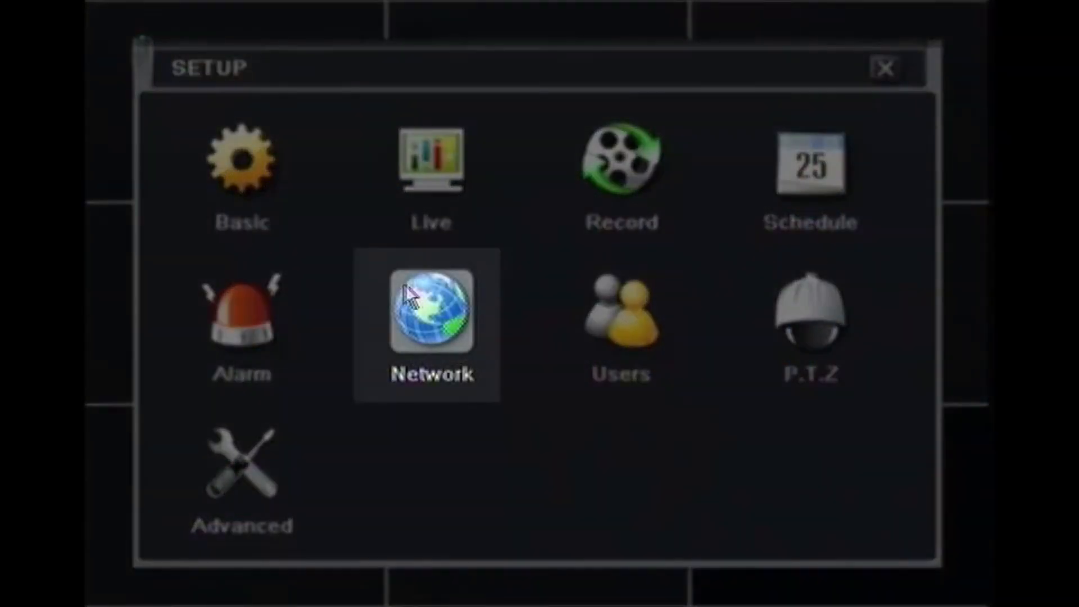
left_click(431, 316)
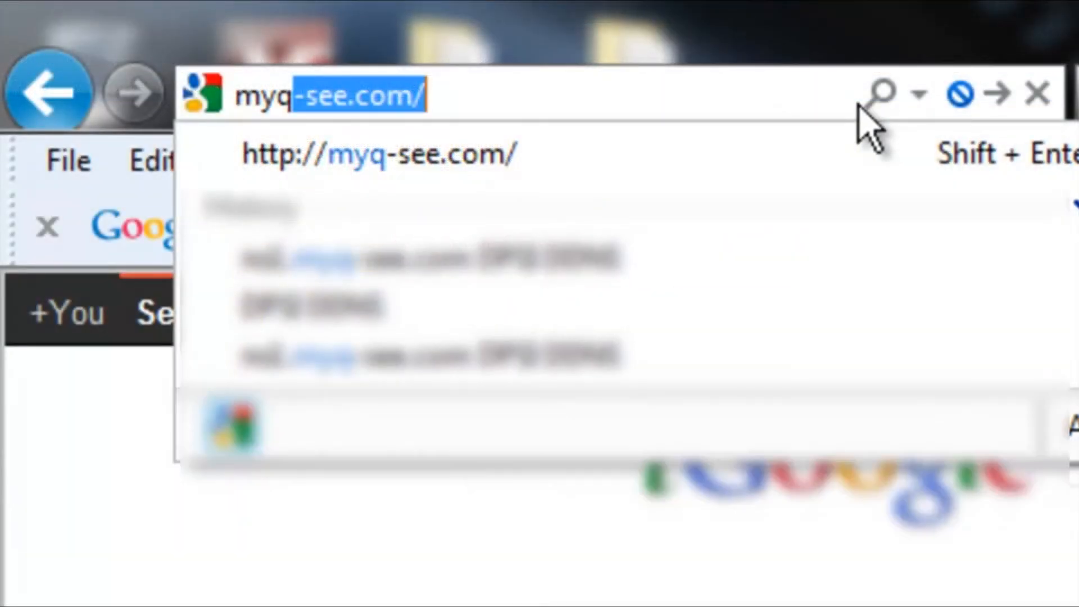
key("Return")
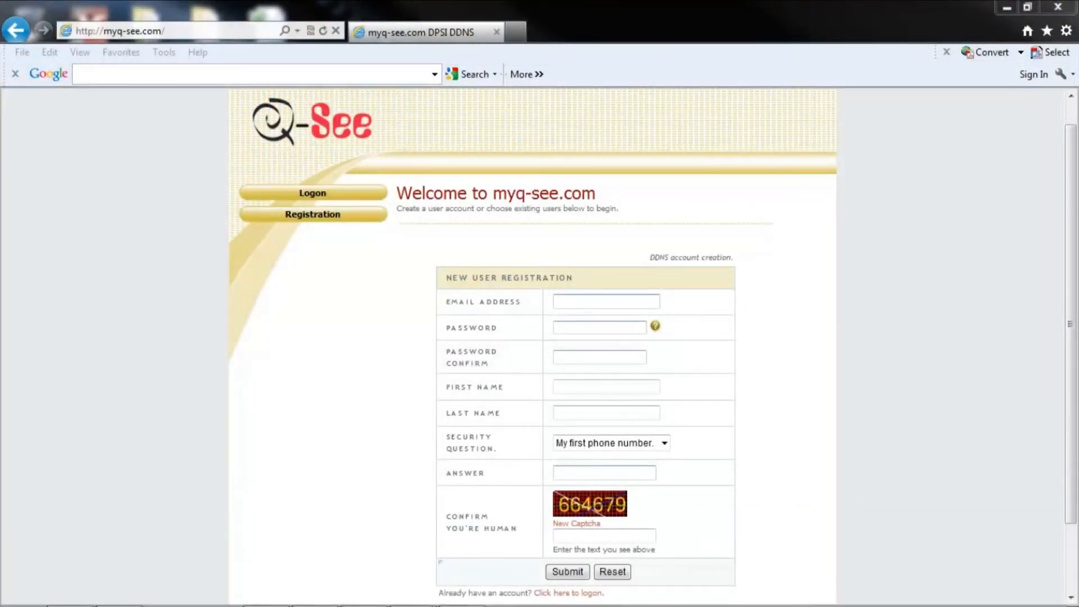
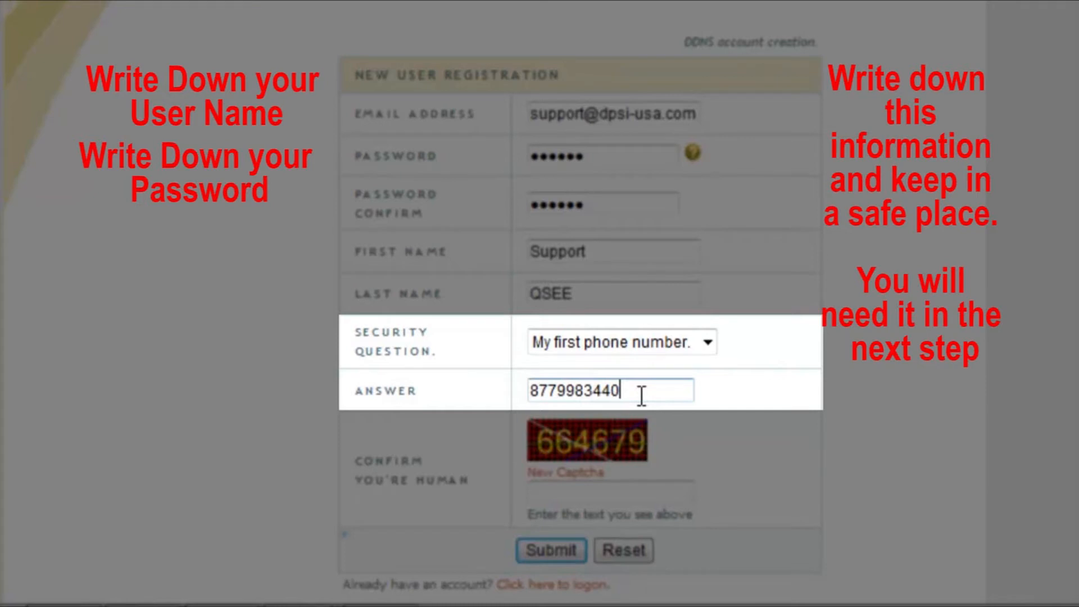
left_click(609, 491)
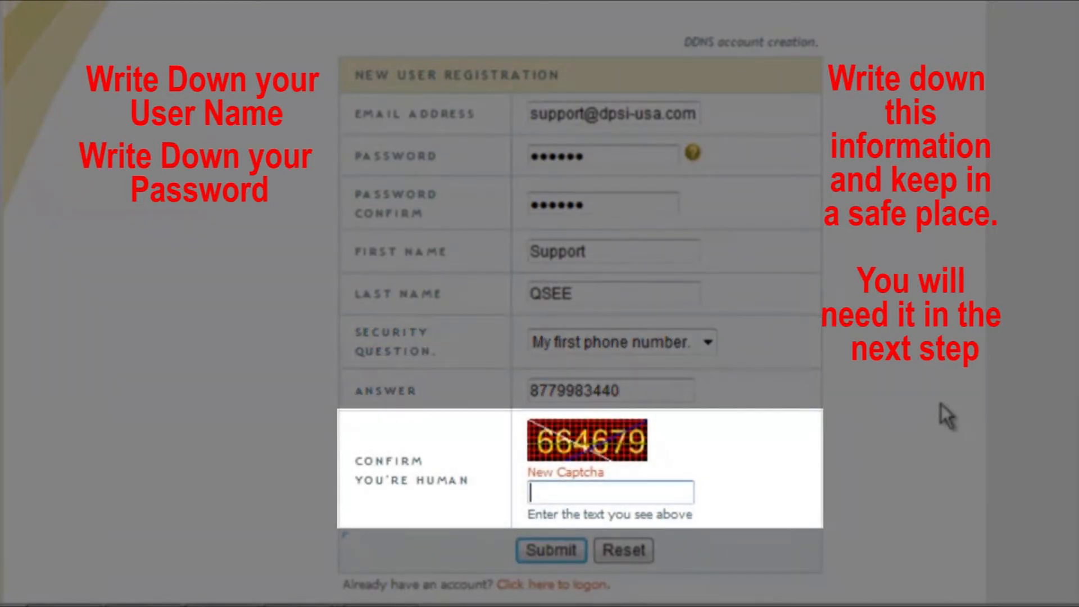
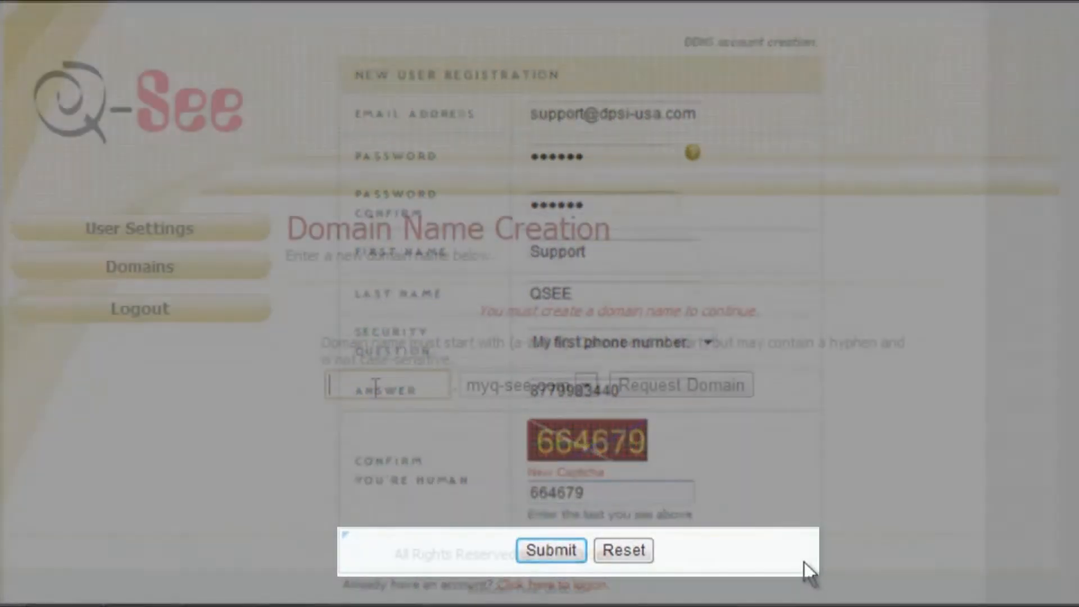
Step: Submit the DDNS registration and request a myq-see.com domain, renaming it since the first was taken
left_click(551, 550)
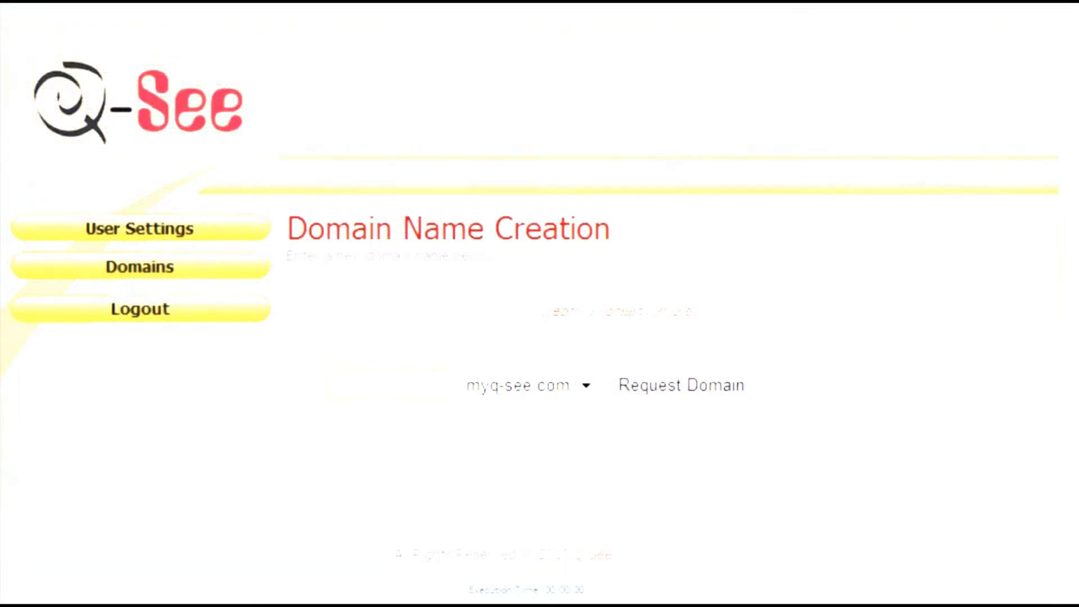
left_click(680, 384)
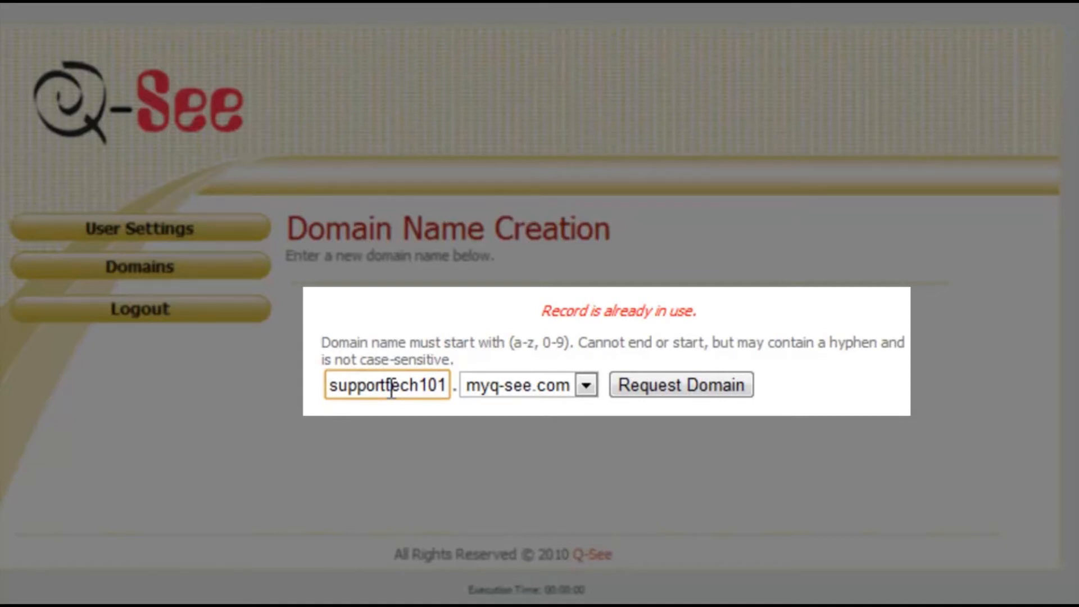
left_click(680, 384)
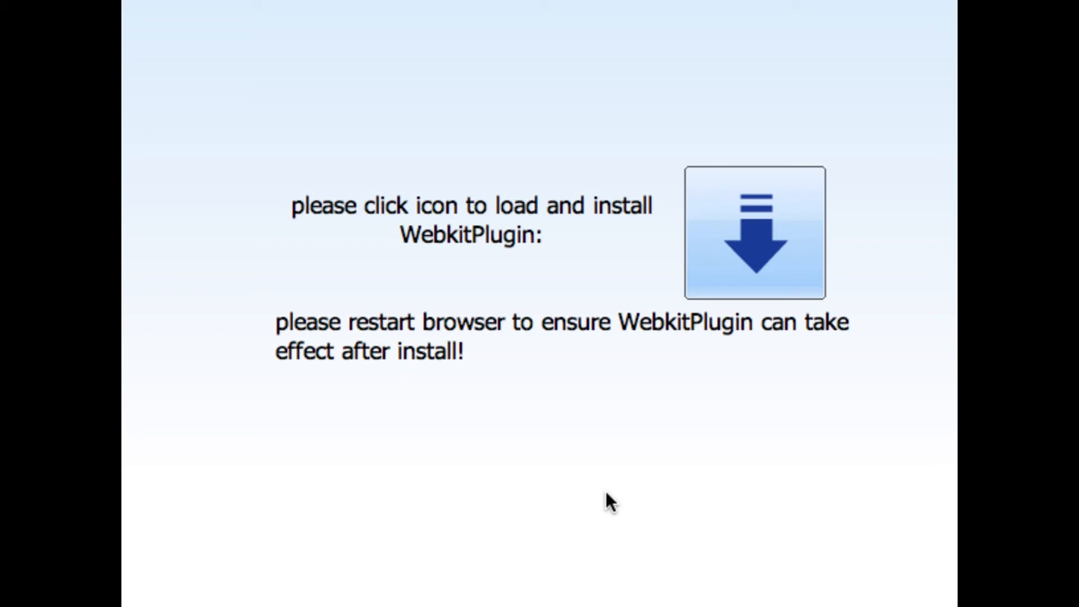
Step: Download WebClientPlugin.pkg from the DVR web page's plugin download icon
left_click(754, 232)
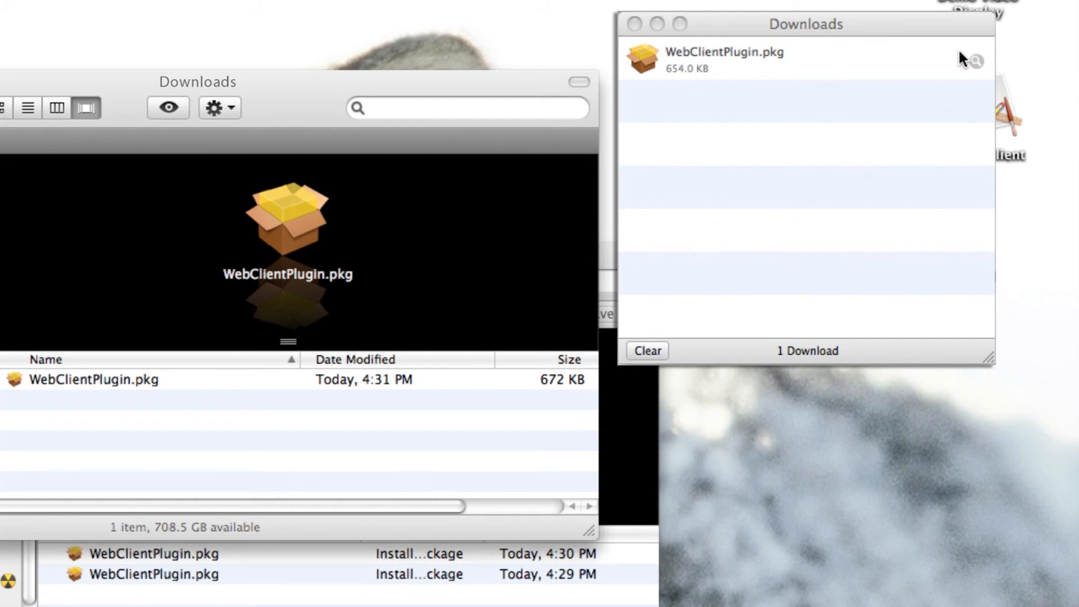
Step: Install WebClientPlugin.pkg on Macintosh HD, authorizing with the admin password, and close the installer
double_click(288, 218)
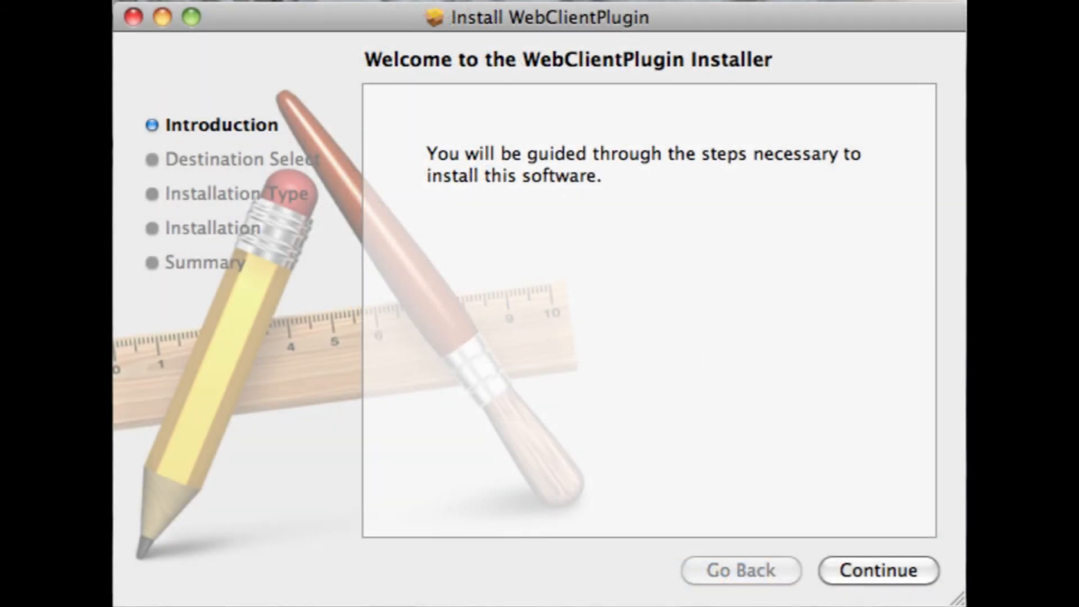
left_click(877, 568)
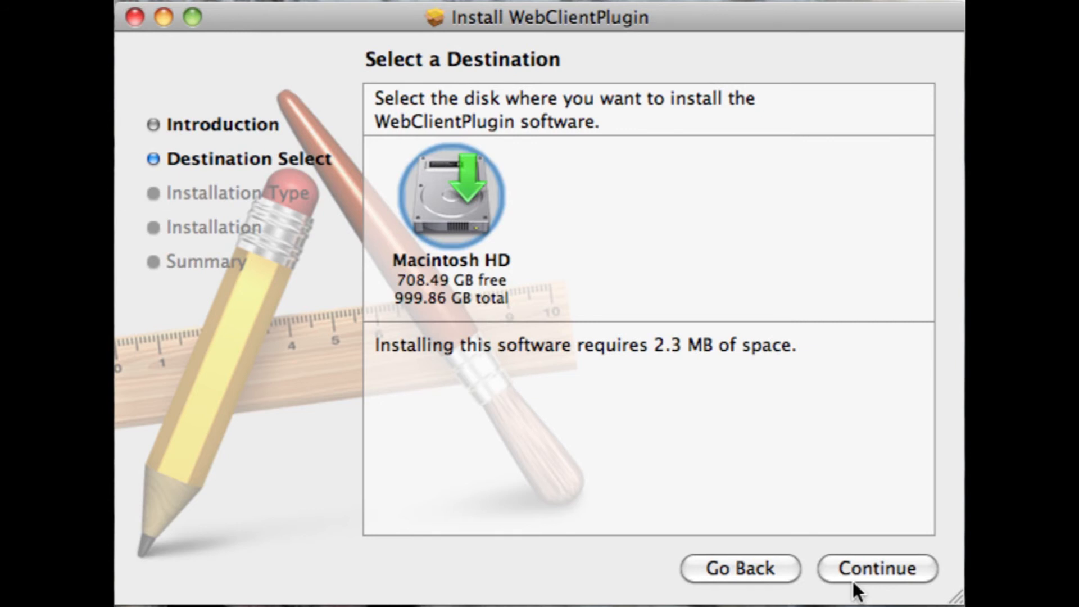
left_click(877, 567)
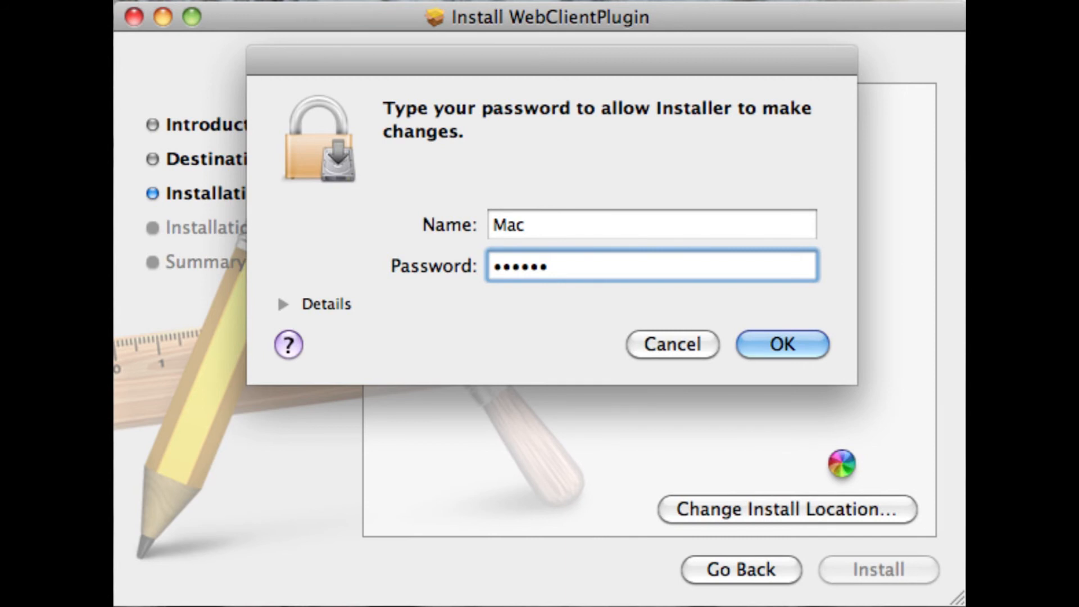
left_click(780, 344)
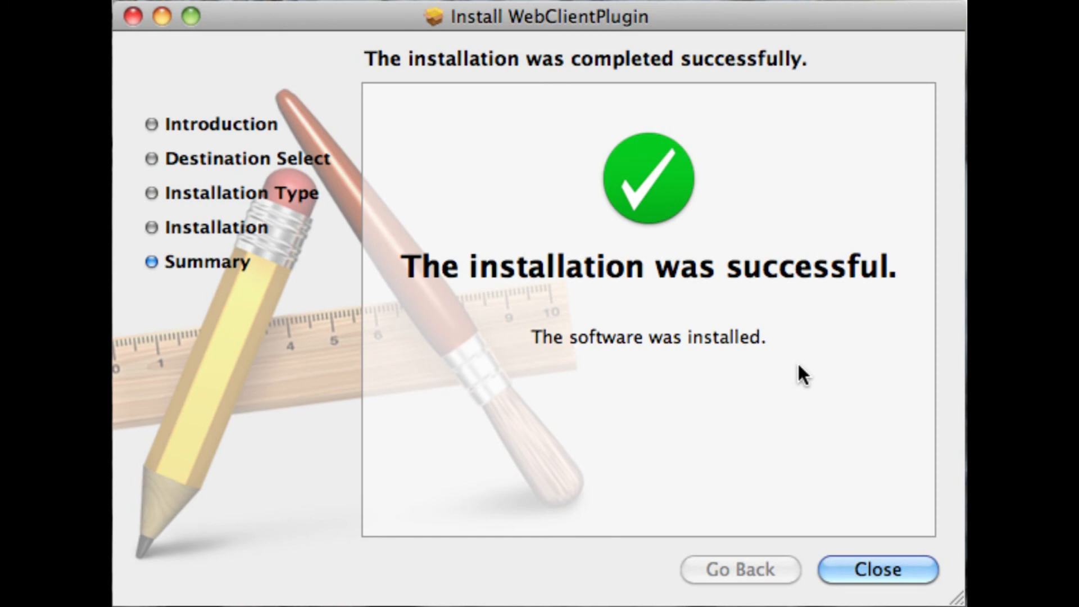
left_click(877, 569)
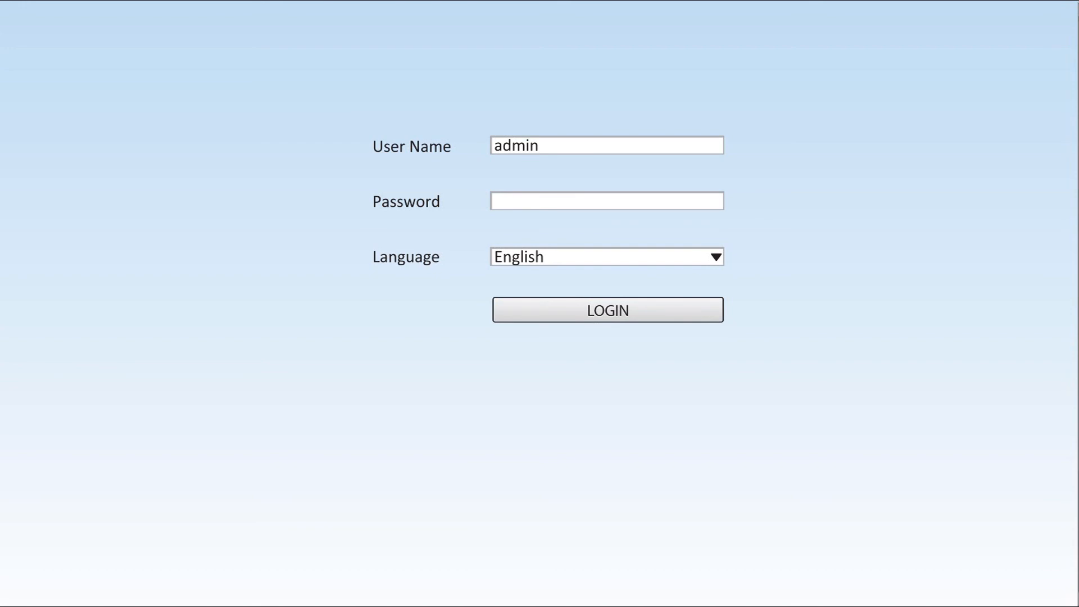
Step: Log in to the DVR web client as admin to view camera 01 Warehouse live
left_click(606, 310)
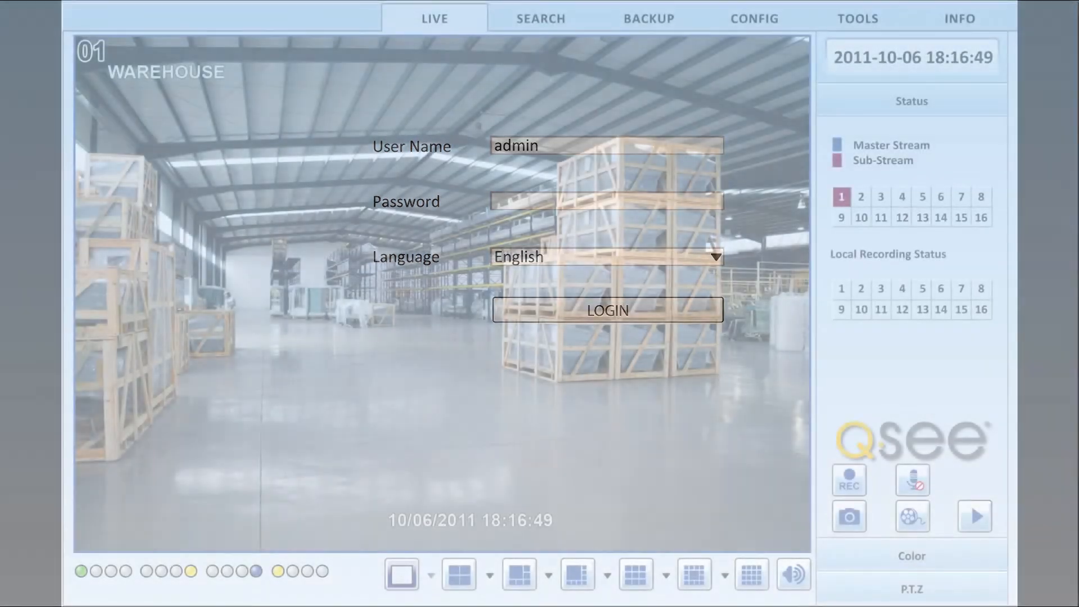
left_click(606, 310)
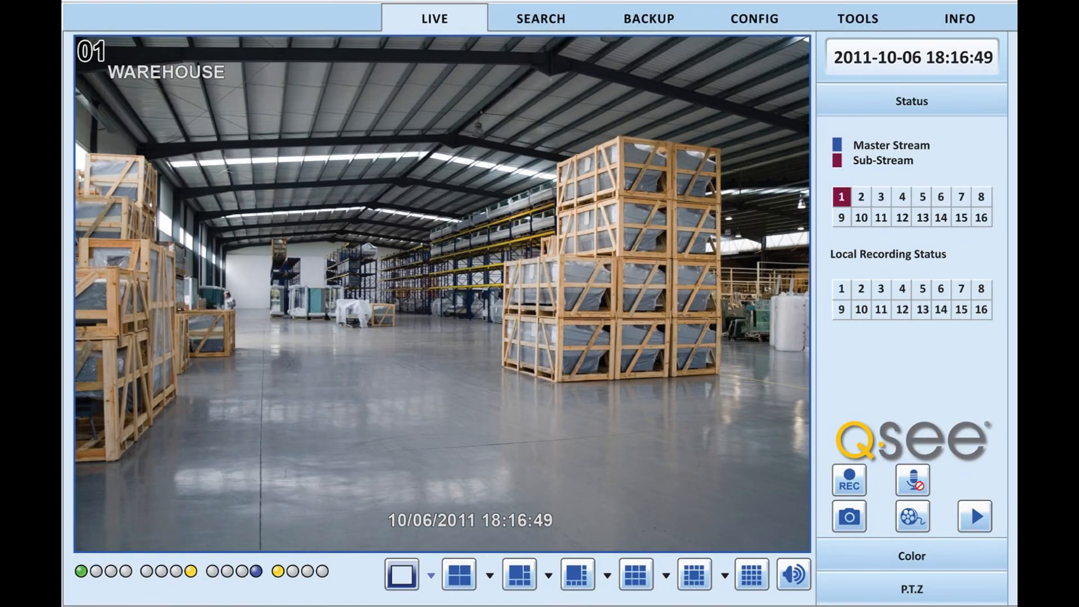